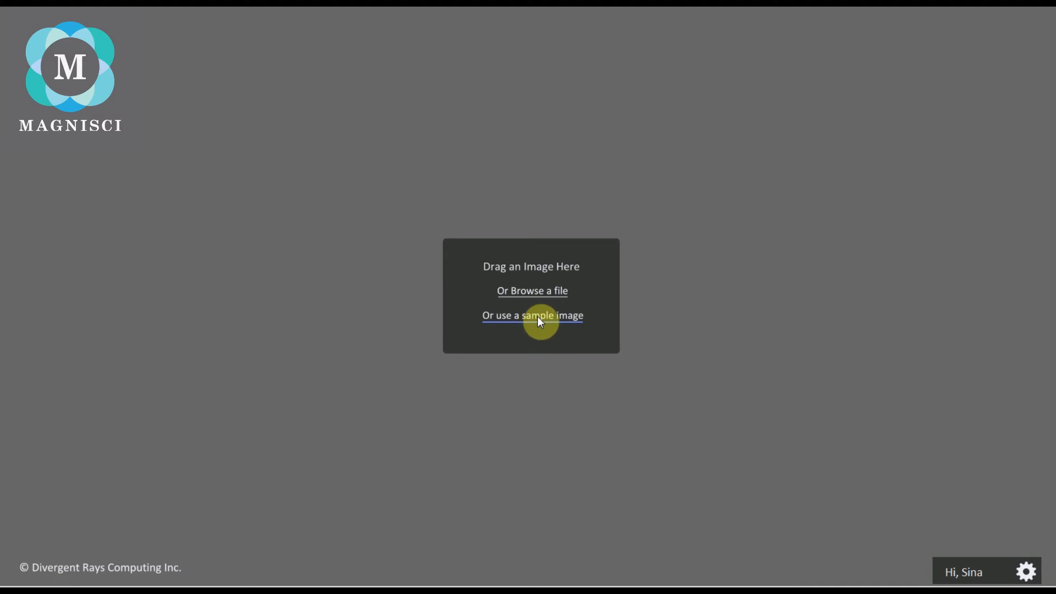
Step: Load the sample ductile iron micrograph and reach the calibration step with no saved calibration
click(533, 316)
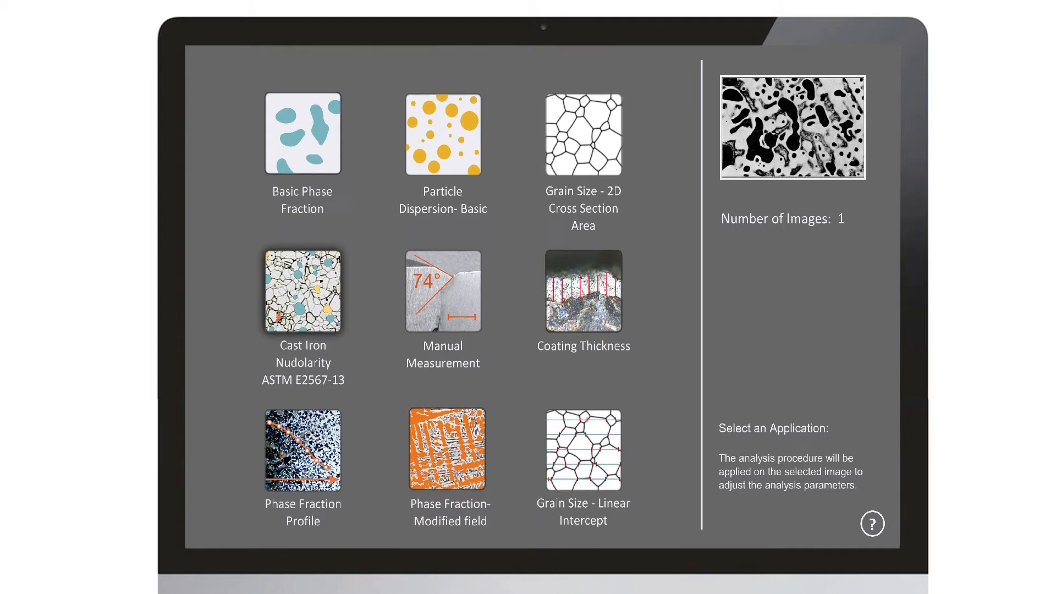
scroll(down, 3)
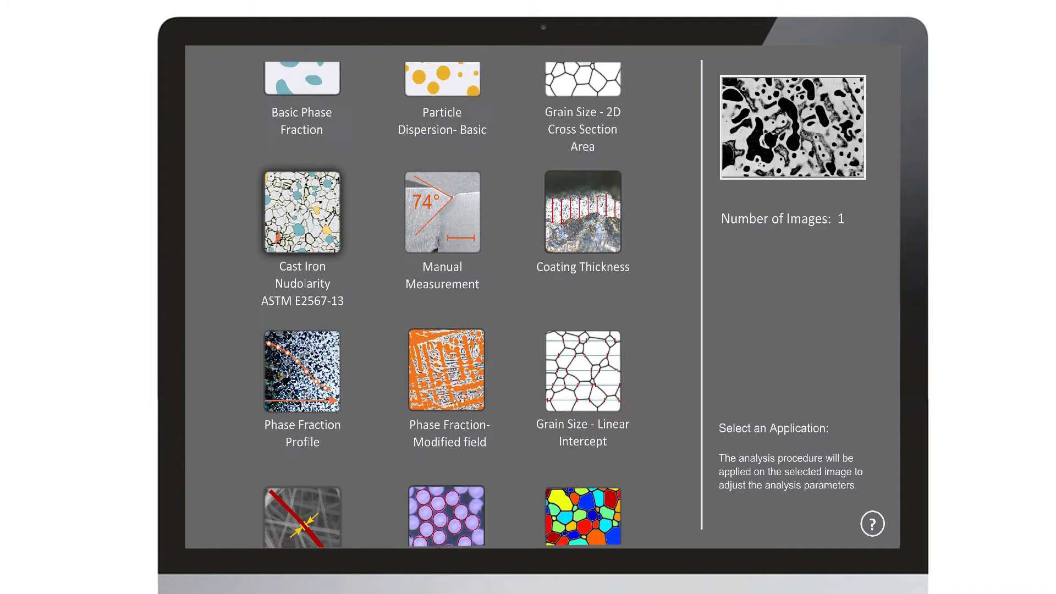
scroll(down, 3)
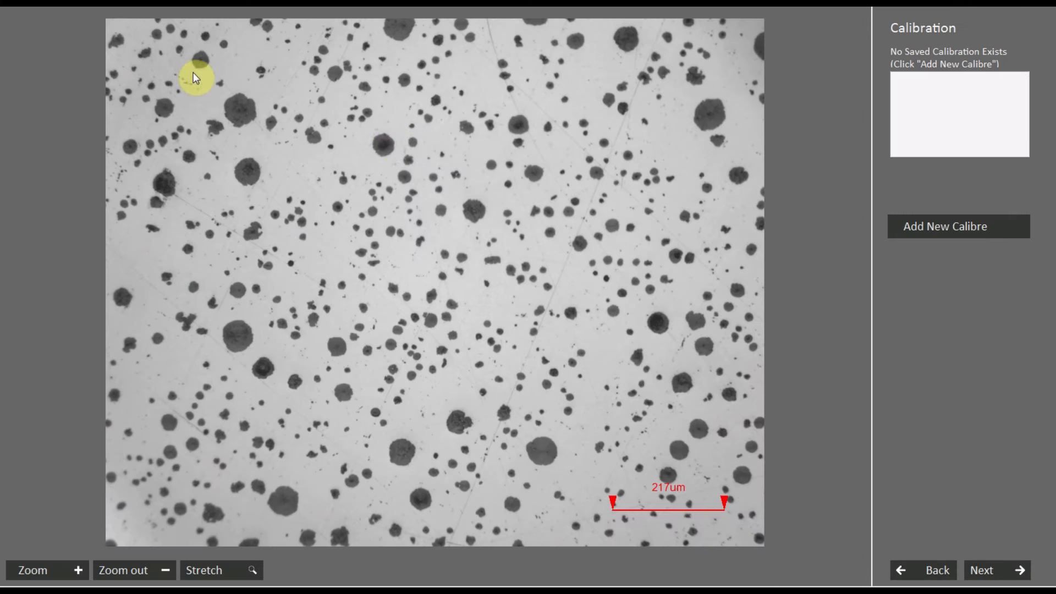
Step: Run the phase fraction analysis and preview the HTML report showing about 11.8% particle area
click(995, 571)
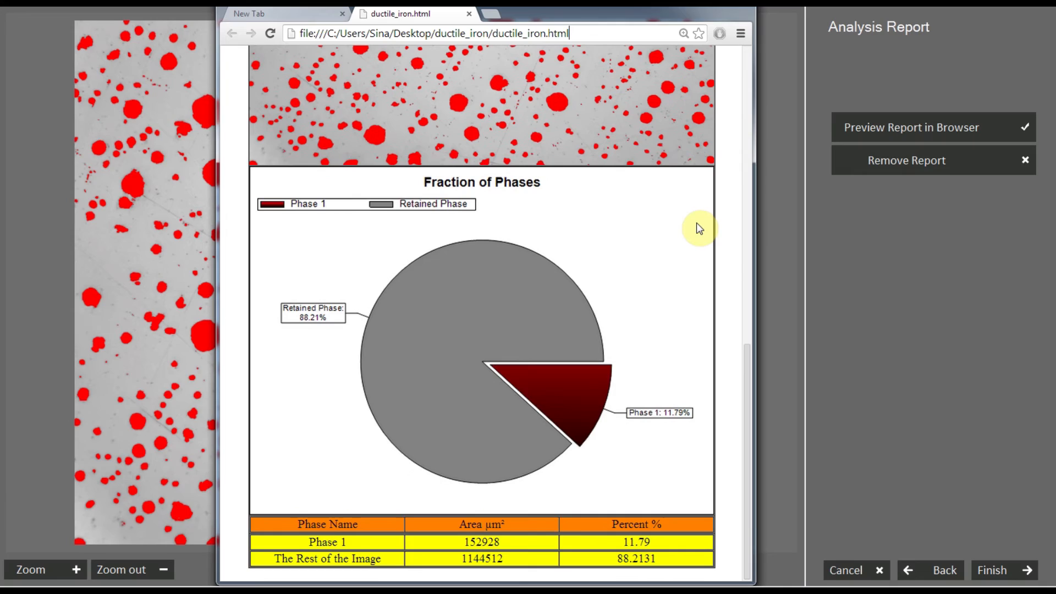
click(933, 128)
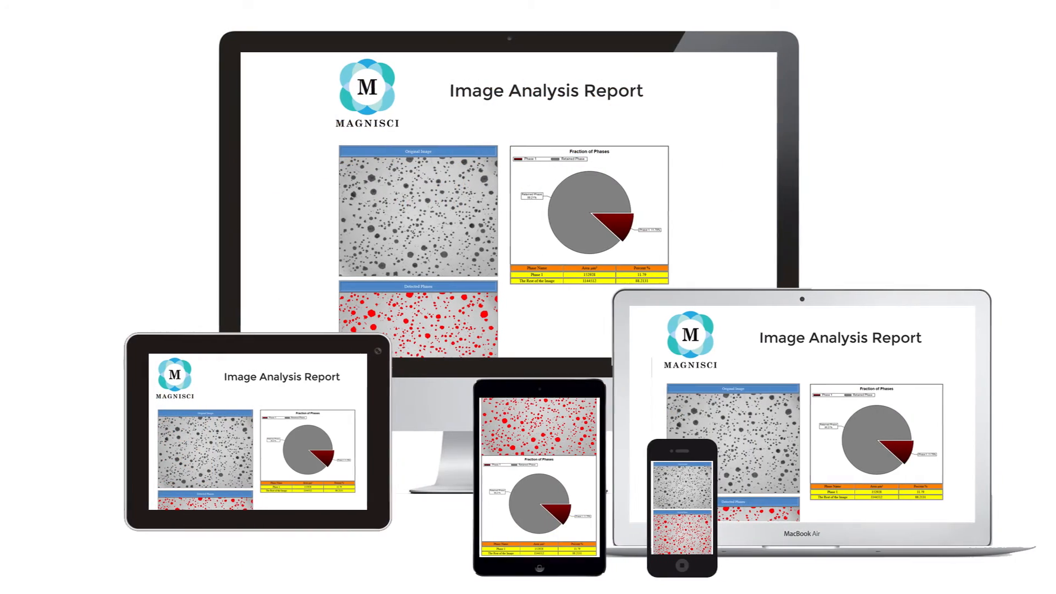